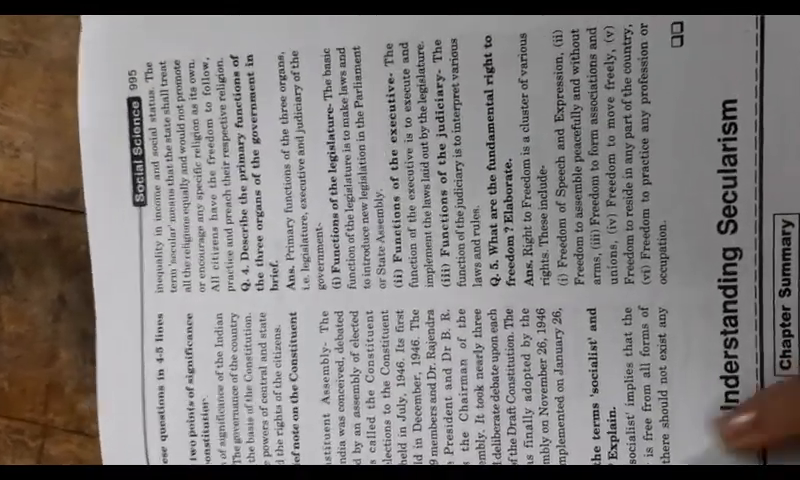
{"action": "scroll", "scroll_direction": "down", "scroll_amount": 3}
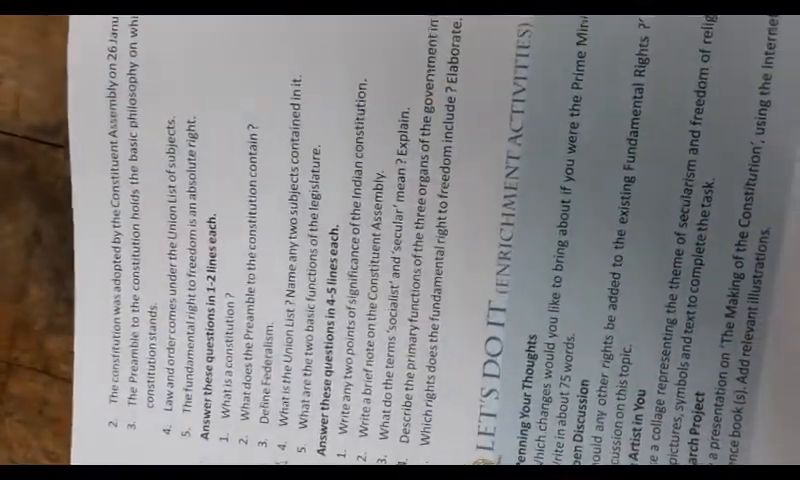